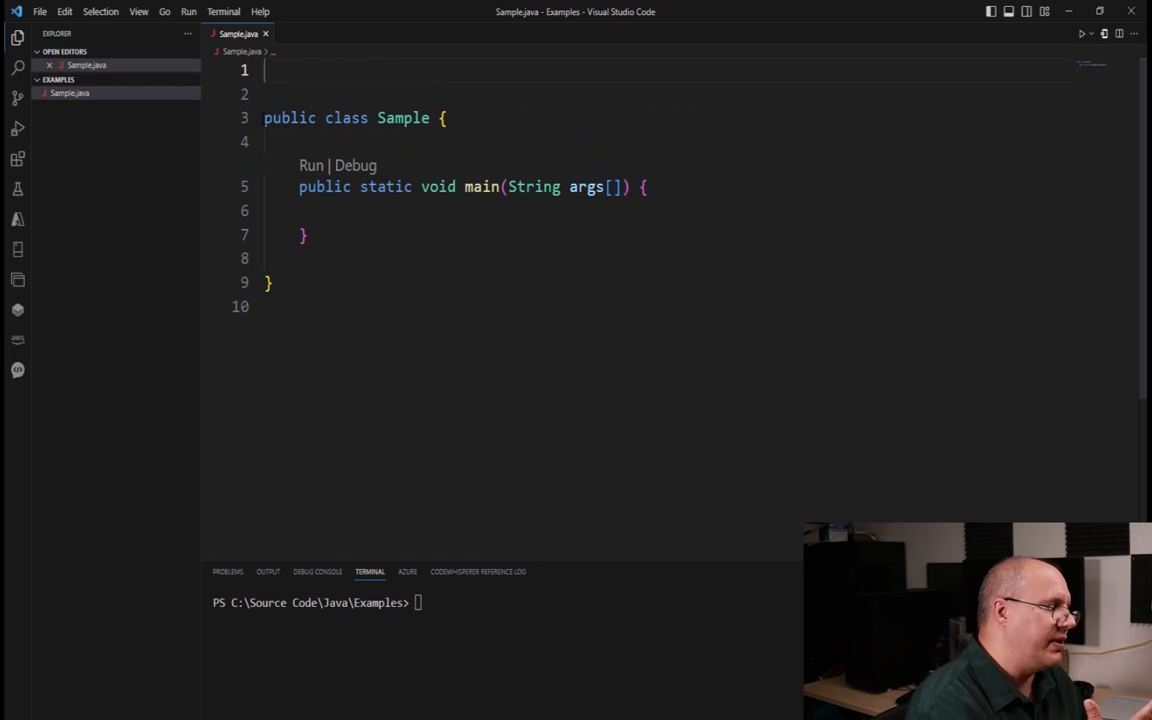
{"action": "type", "text": "import"}
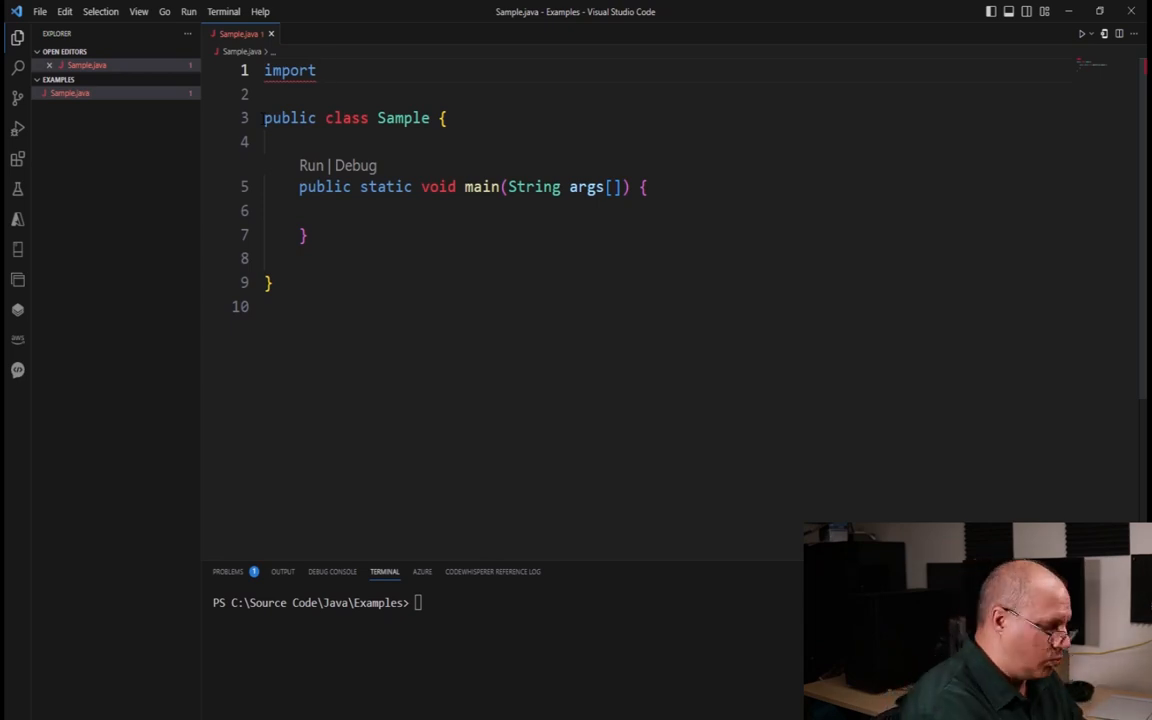
{"action": "type", "text": "java."}
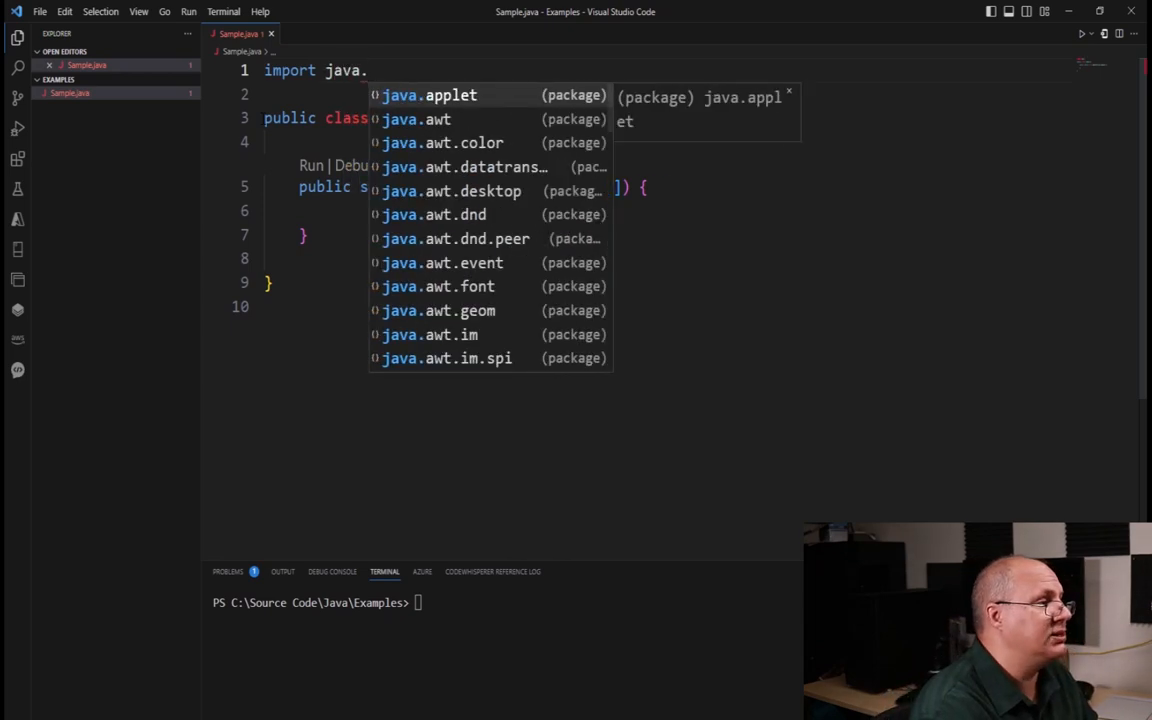
{"action": "type", "text": "util"}
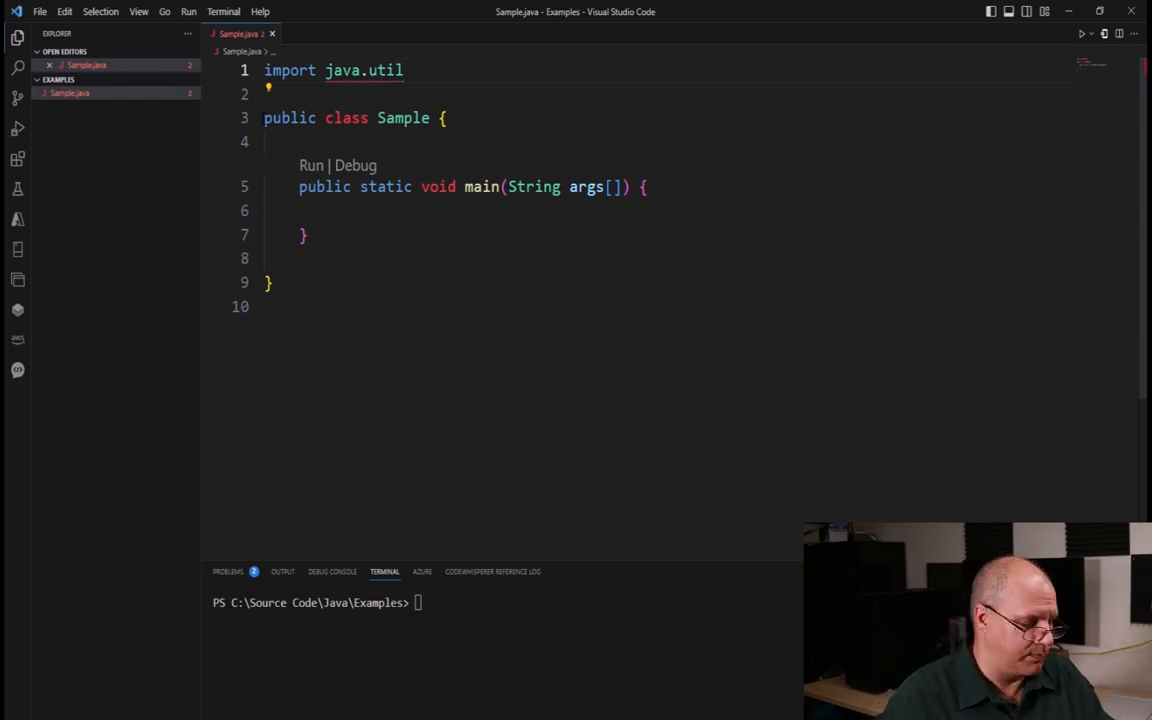
{"action": "type", "text": "."}
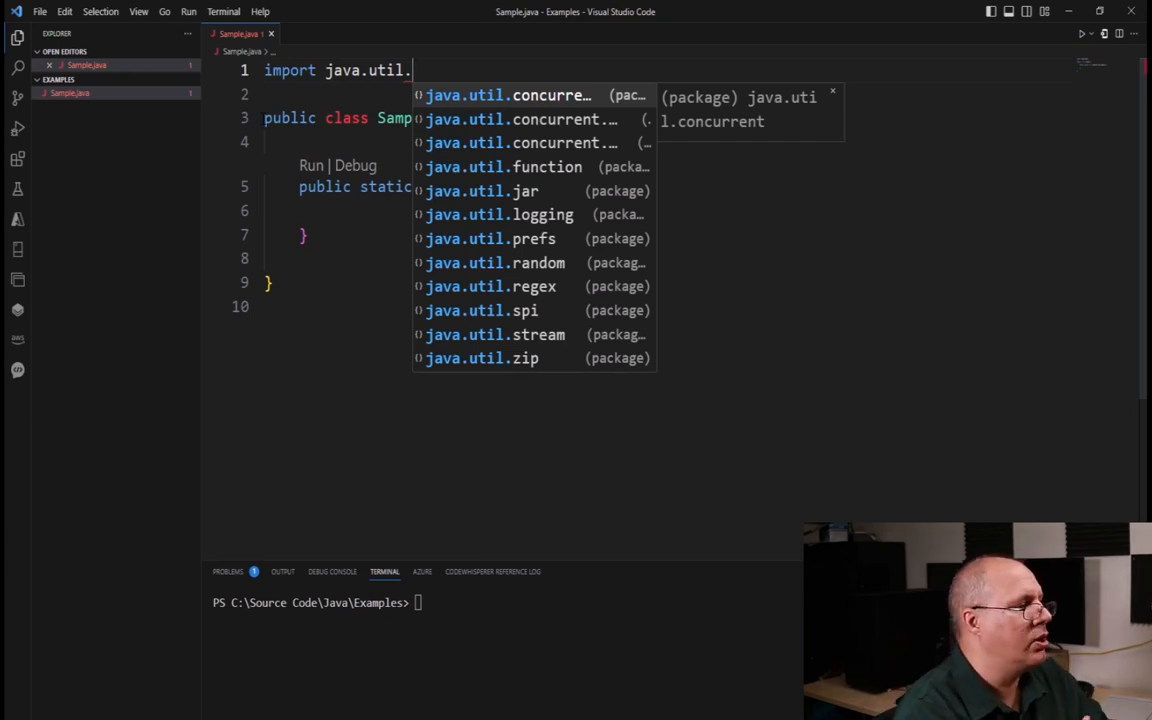
{"action": "scroll", "scroll_direction": "down", "scroll_amount": 3}
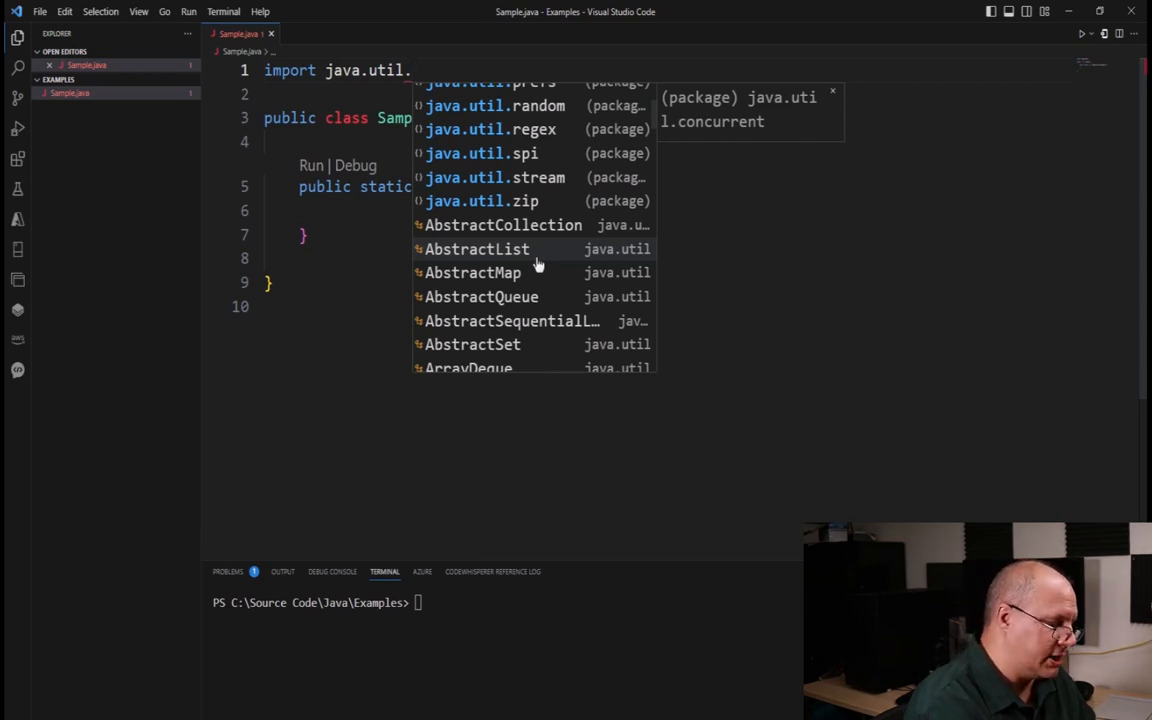
{"action": "type", "text": "*"}
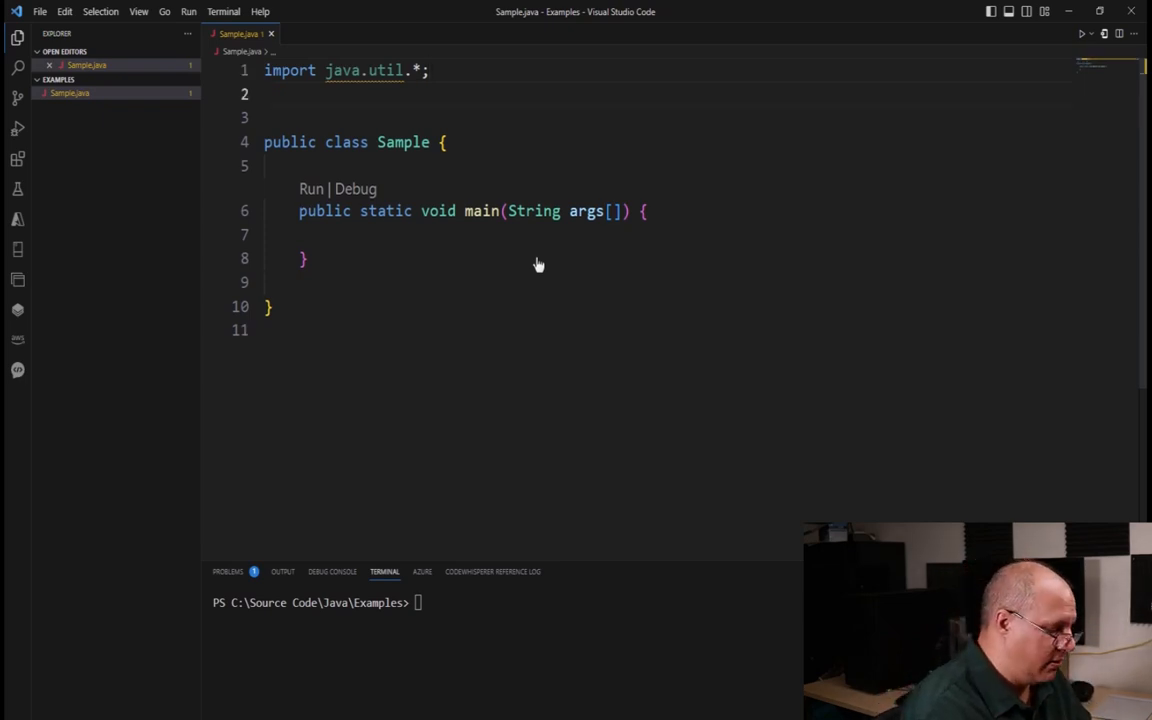
{"action": "type", "text": "import"}
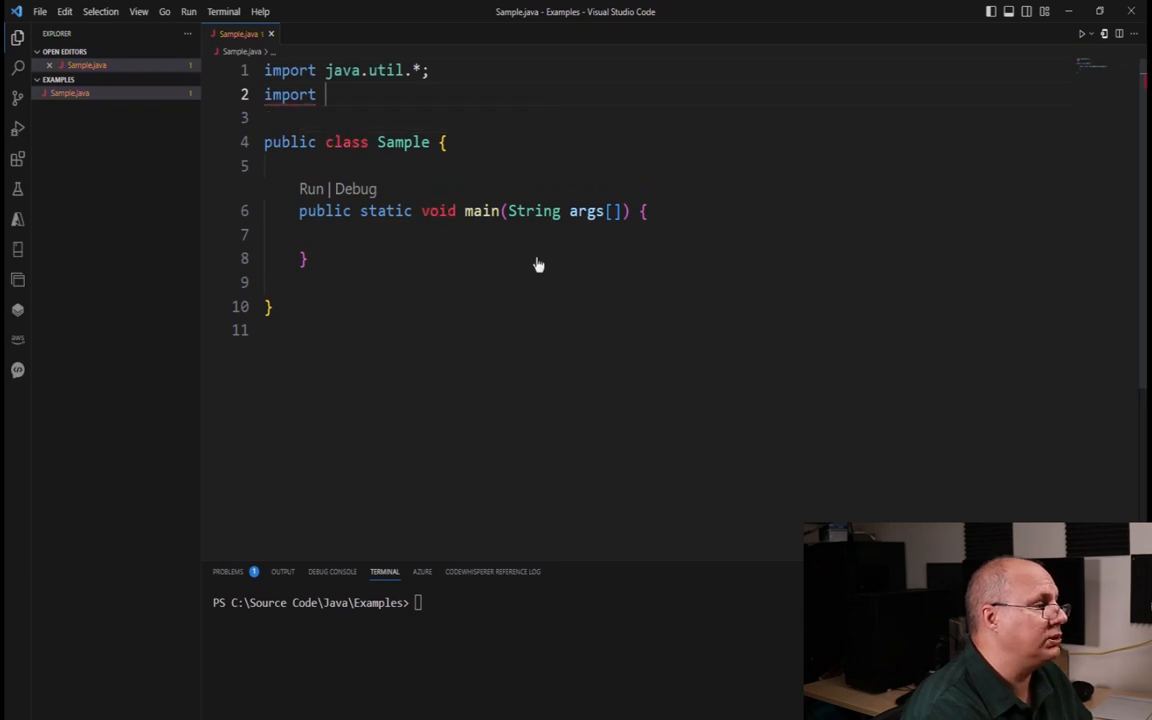
{"action": "type", "text": "java.u"}
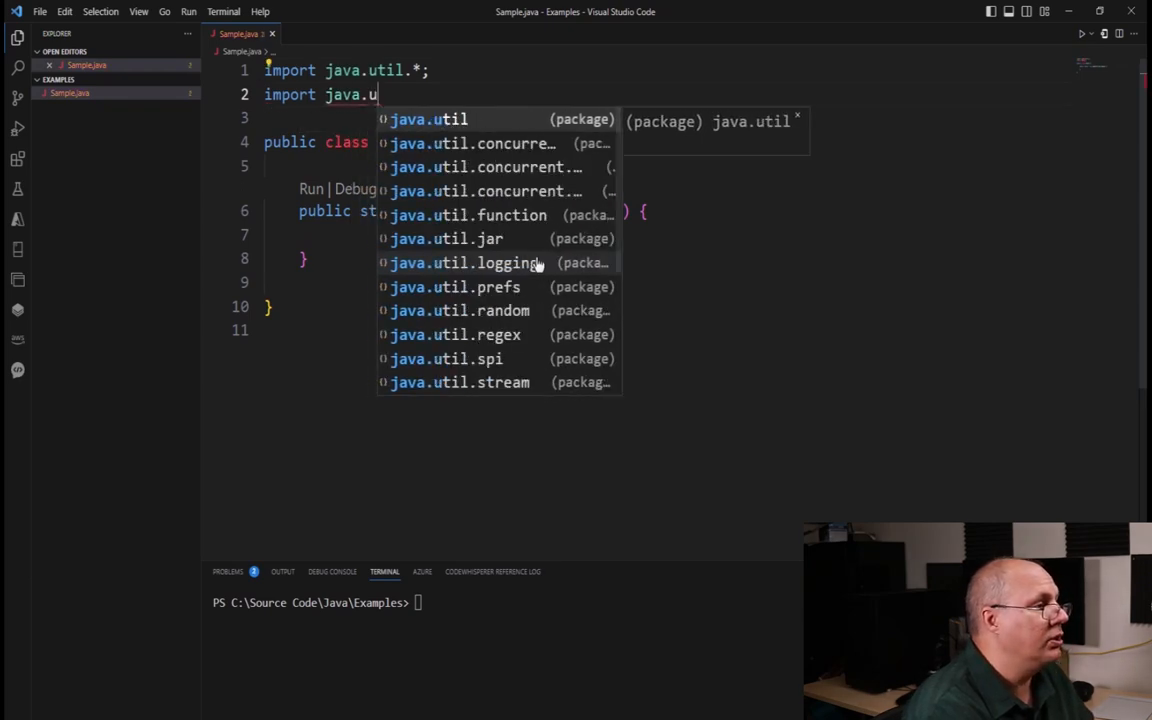
{"action": "type", "text": ".logging"}
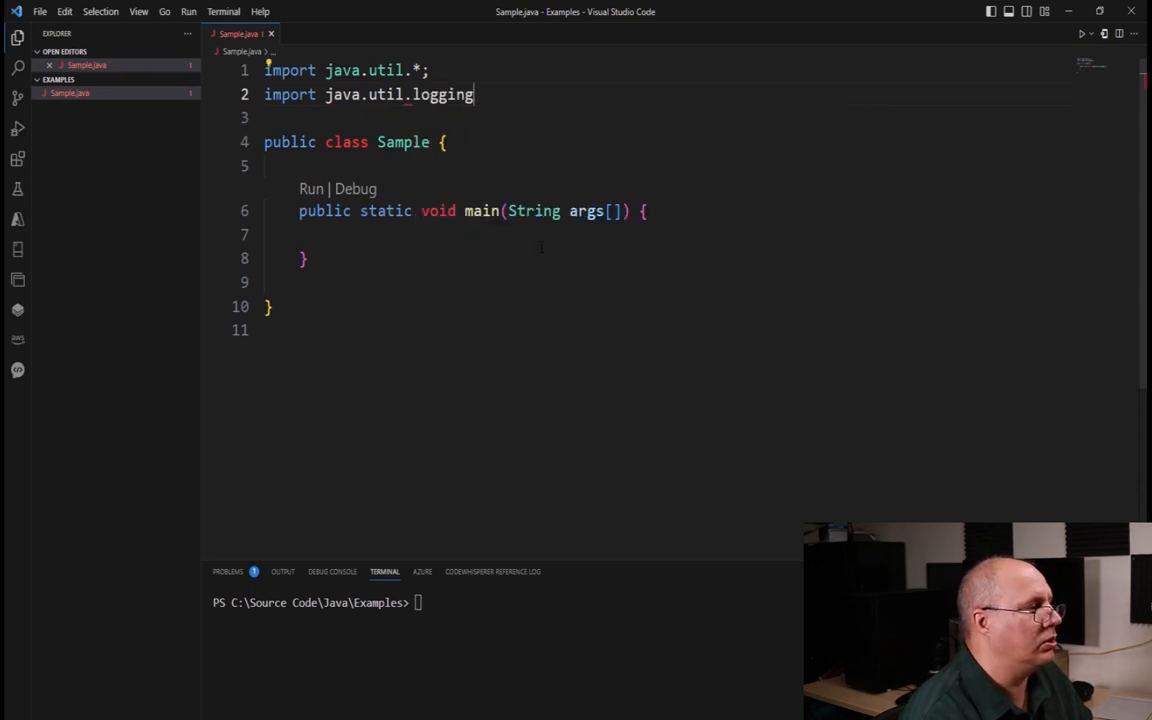
{"action": "type", "text": ".*;"}
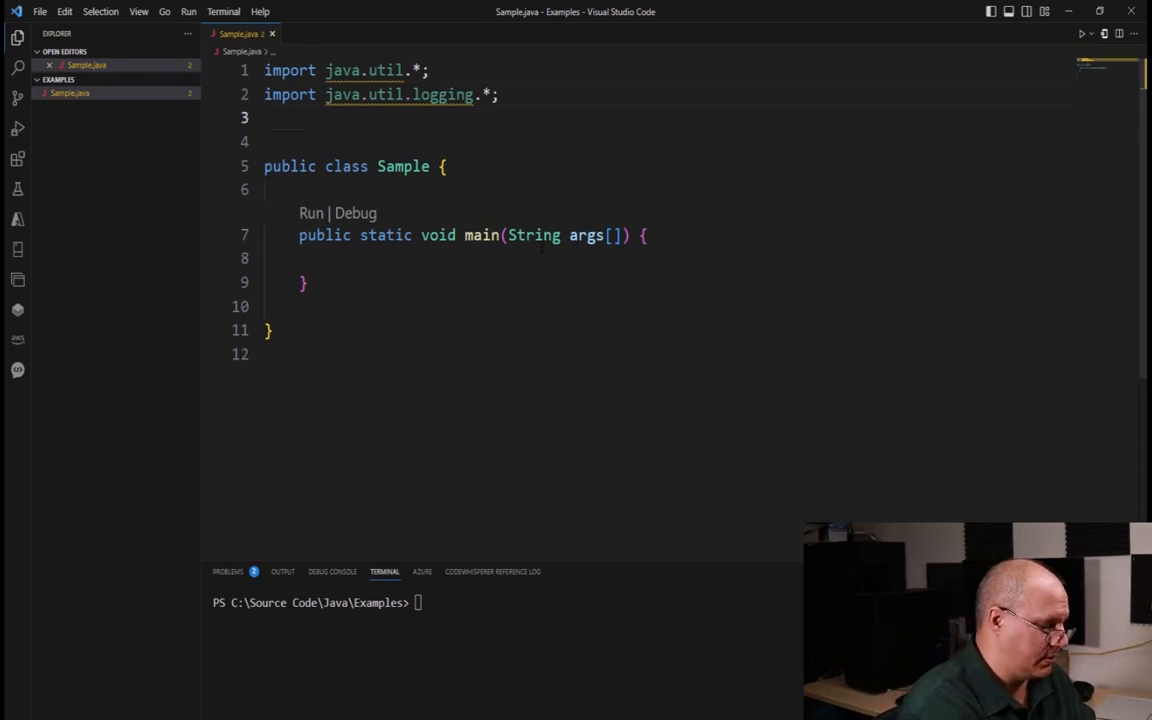
{"action": "type", "text": "import java."}
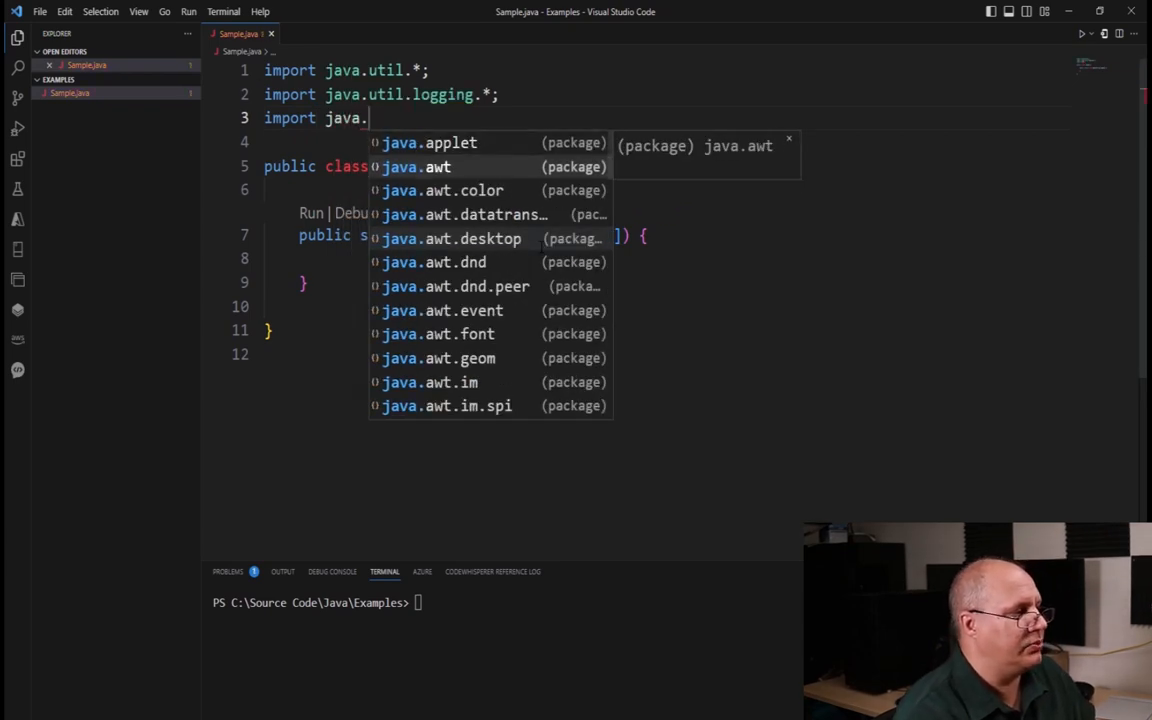
{"action": "type", "text": "awt."}
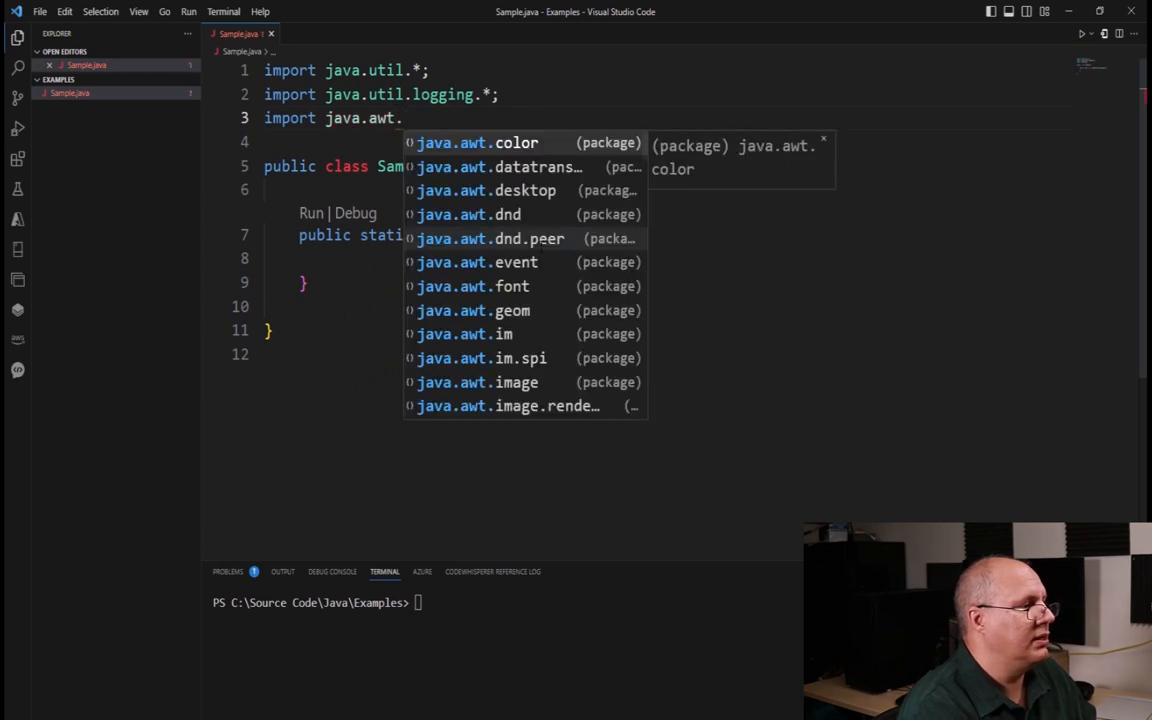